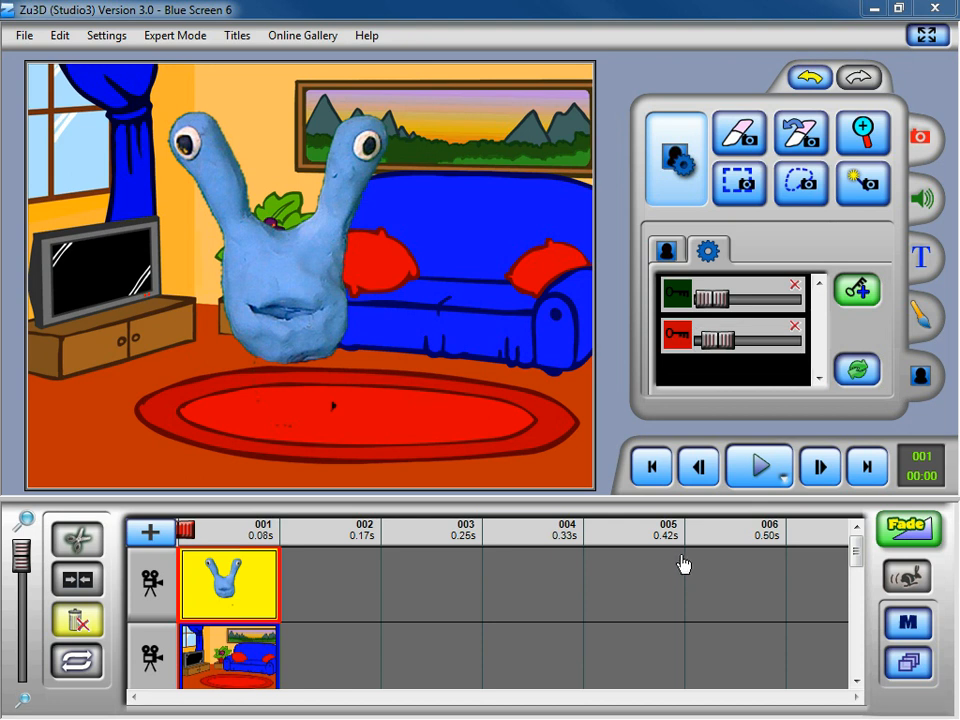
{"action": "mouse_move", "coordinate": [284, 370]}
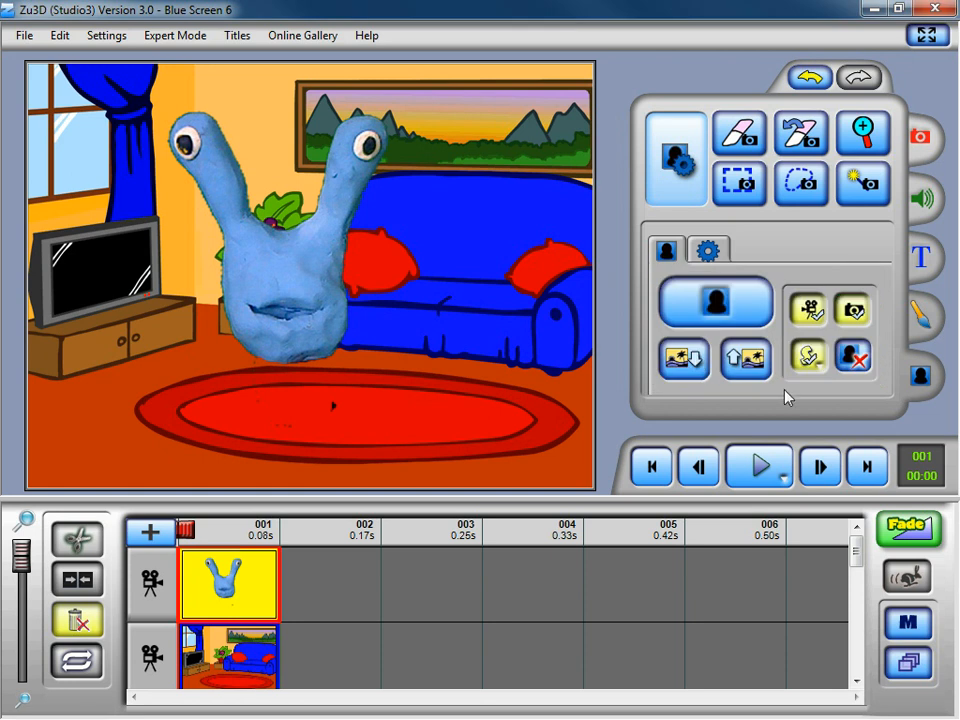
{"action": "mouse_move", "coordinate": [808, 356]}
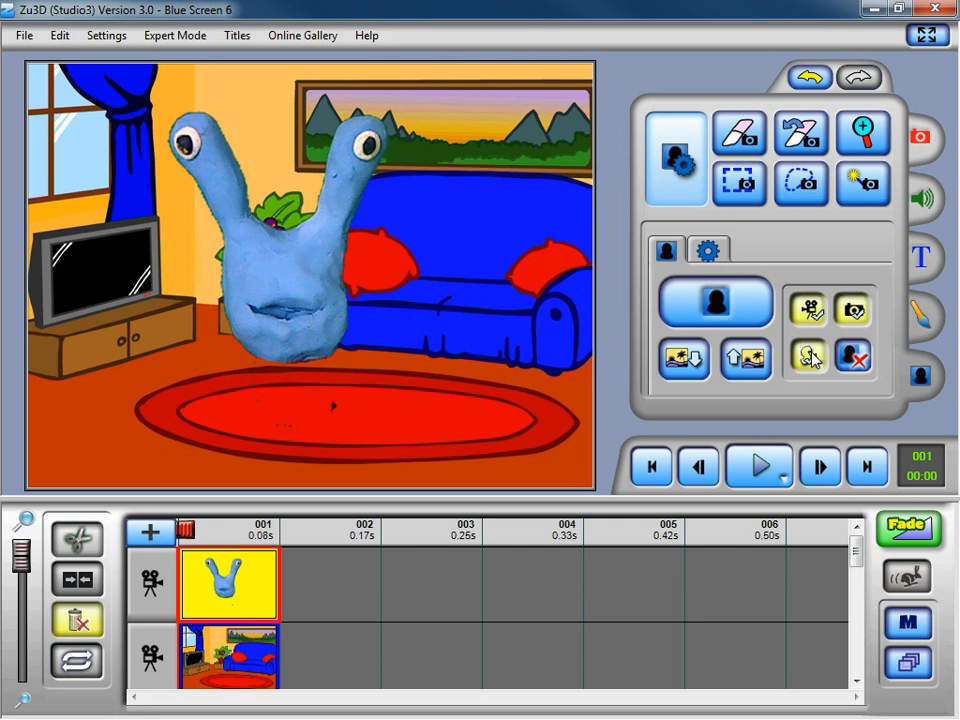
Step: Zoom into the character's cut-out edge to reveal the faint blue fringe
{"action": "left_click", "coordinate": [862, 132]}
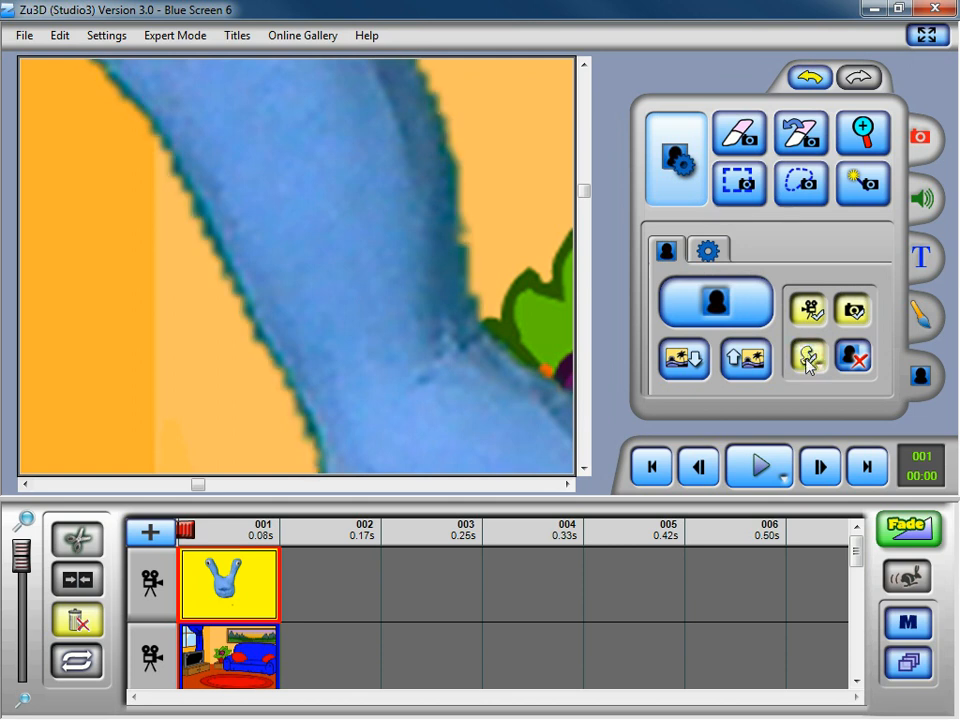
Step: Raise the Blue Screen edge smoothing strength with its slider
{"action": "left_click", "coordinate": [808, 356]}
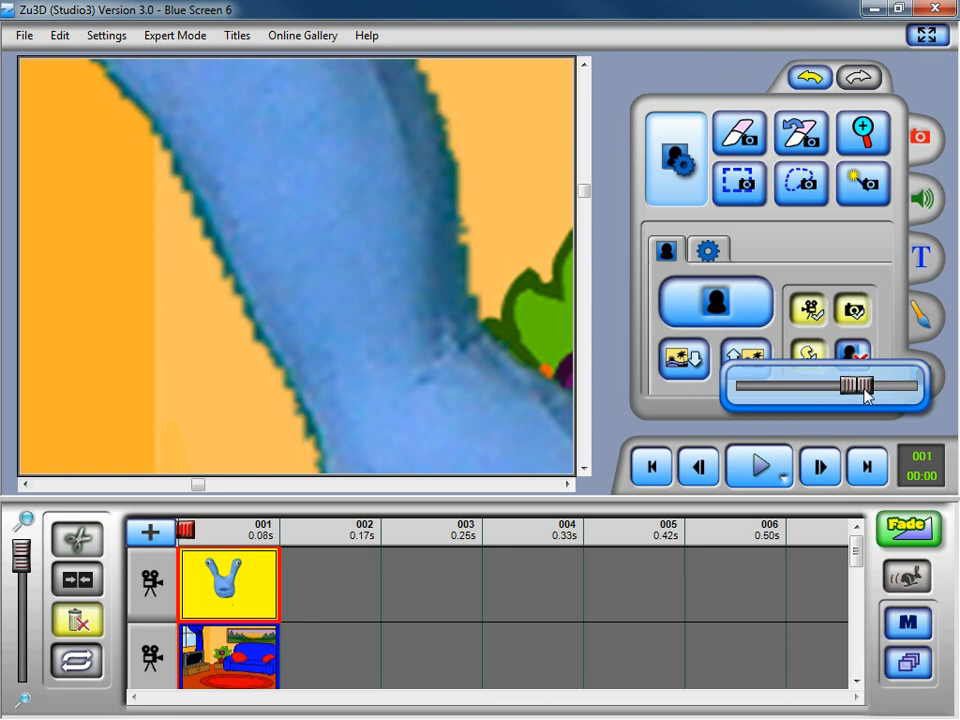
{"action": "left_click_drag", "start_coordinate": [856, 388], "coordinate": [896, 390]}
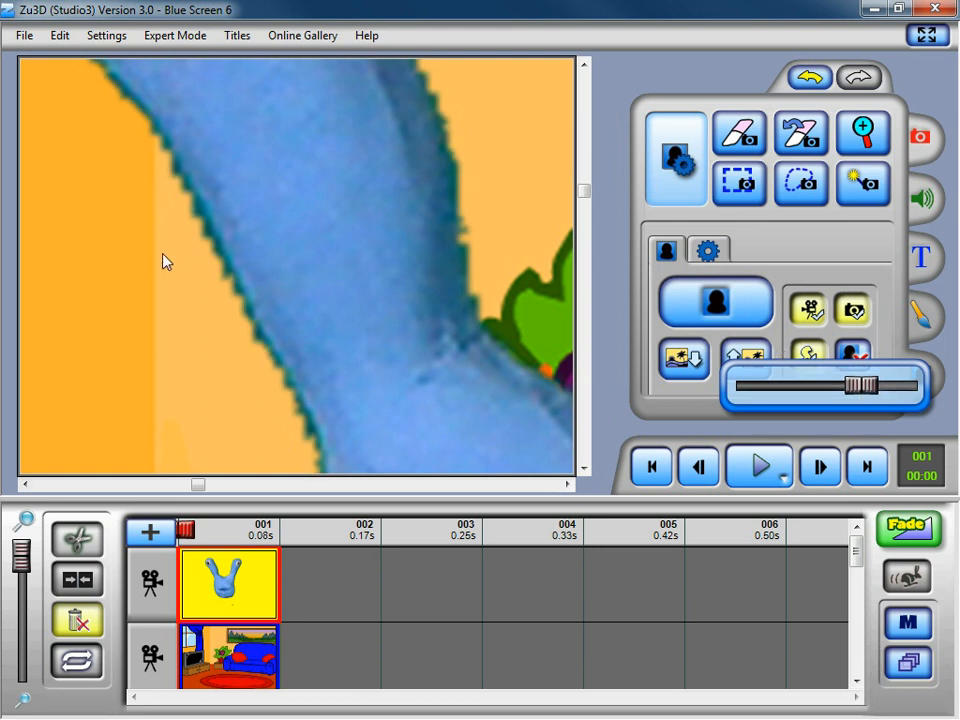
{"action": "mouse_move", "coordinate": [392, 248]}
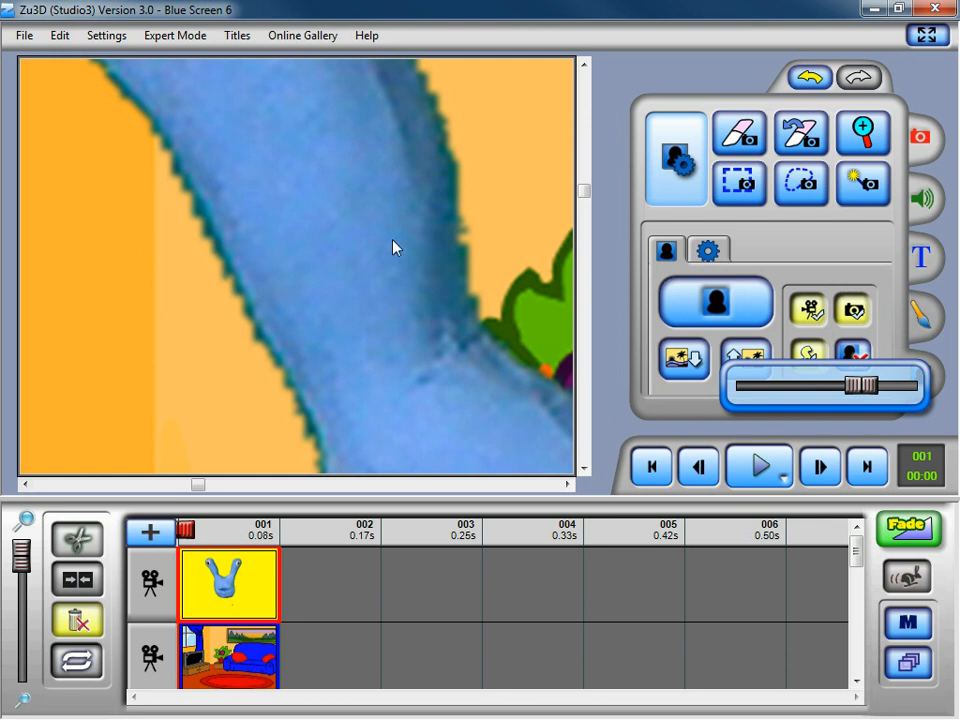